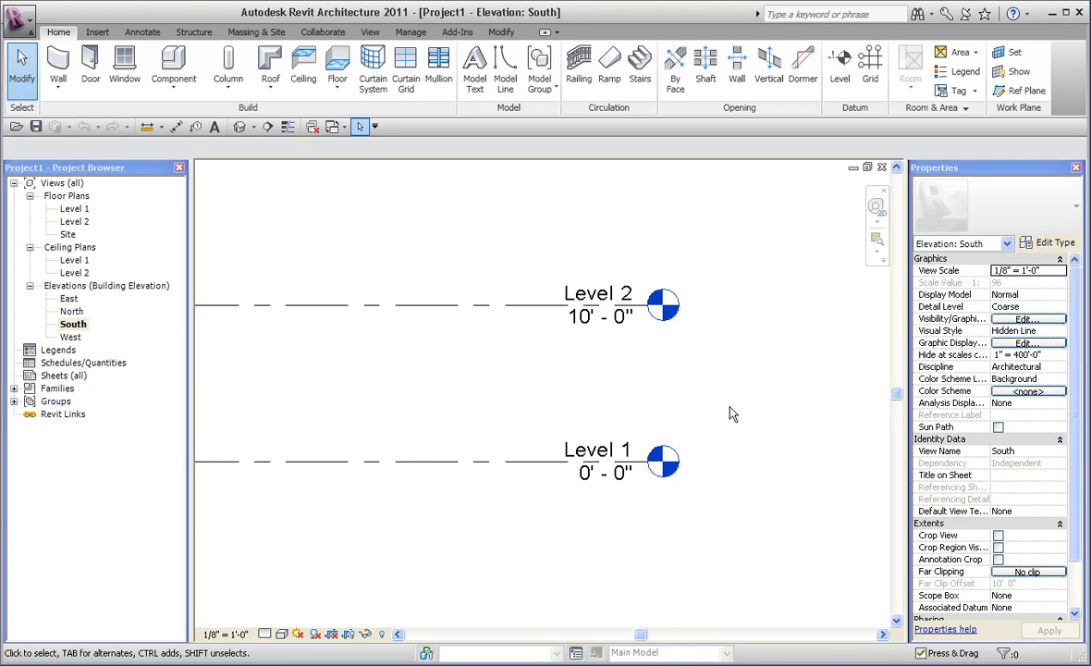
Inspect the elevation and Level 1 type properties without making changes.
{"action": "left_click", "coordinate": [1054, 241]}
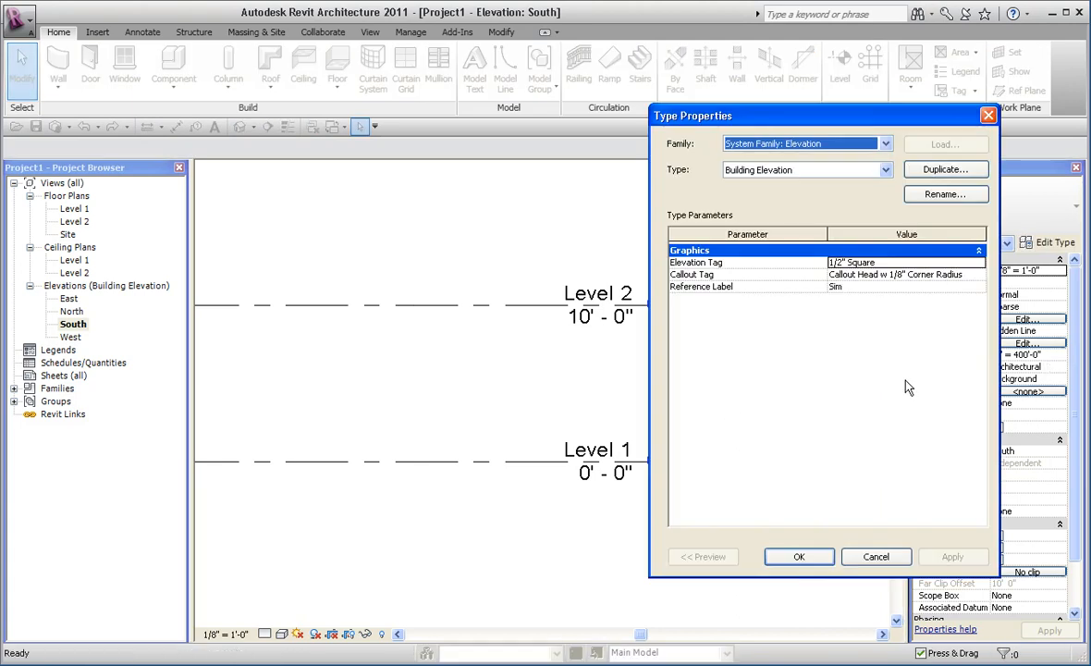
{"action": "mouse_move", "coordinate": [751, 269]}
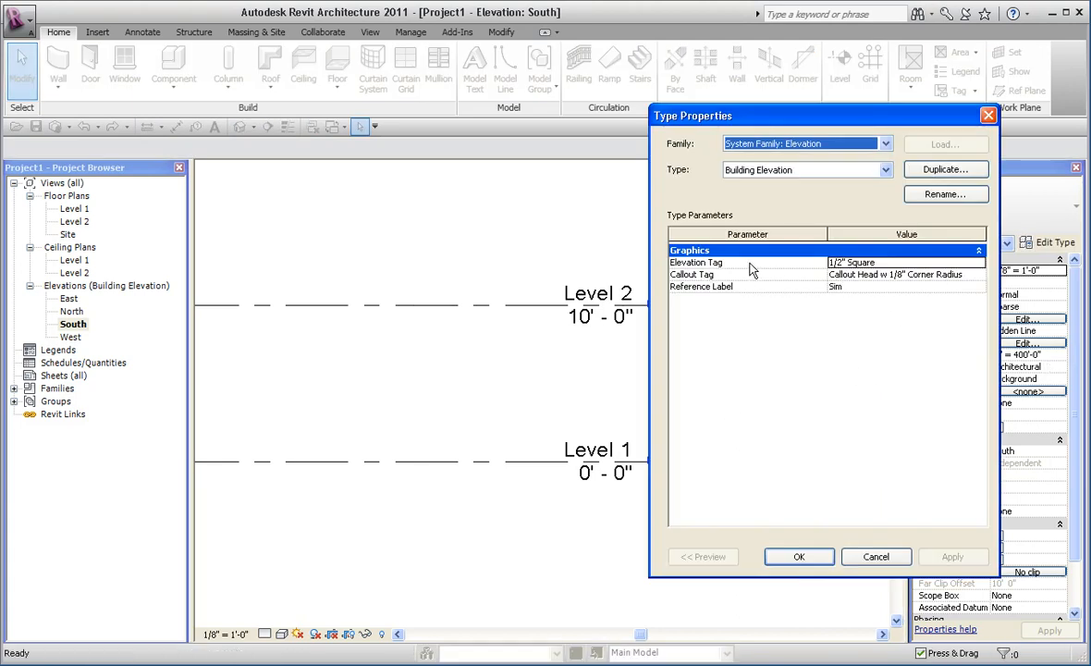
{"action": "mouse_move", "coordinate": [875, 555]}
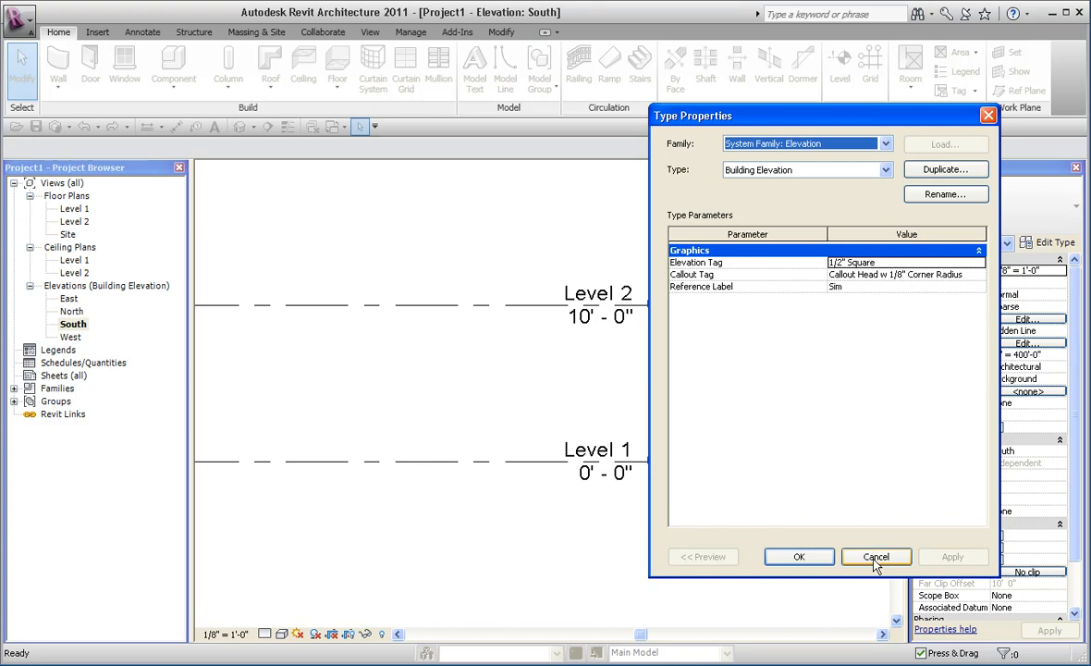
{"action": "left_click", "coordinate": [875, 555]}
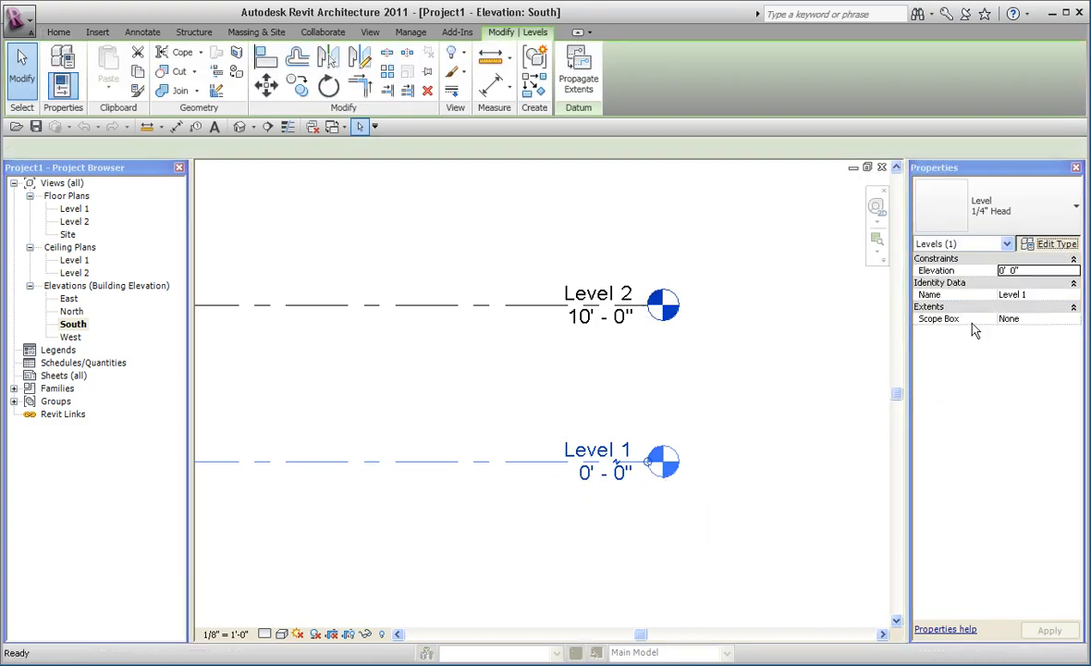
{"action": "left_click", "coordinate": [1055, 242]}
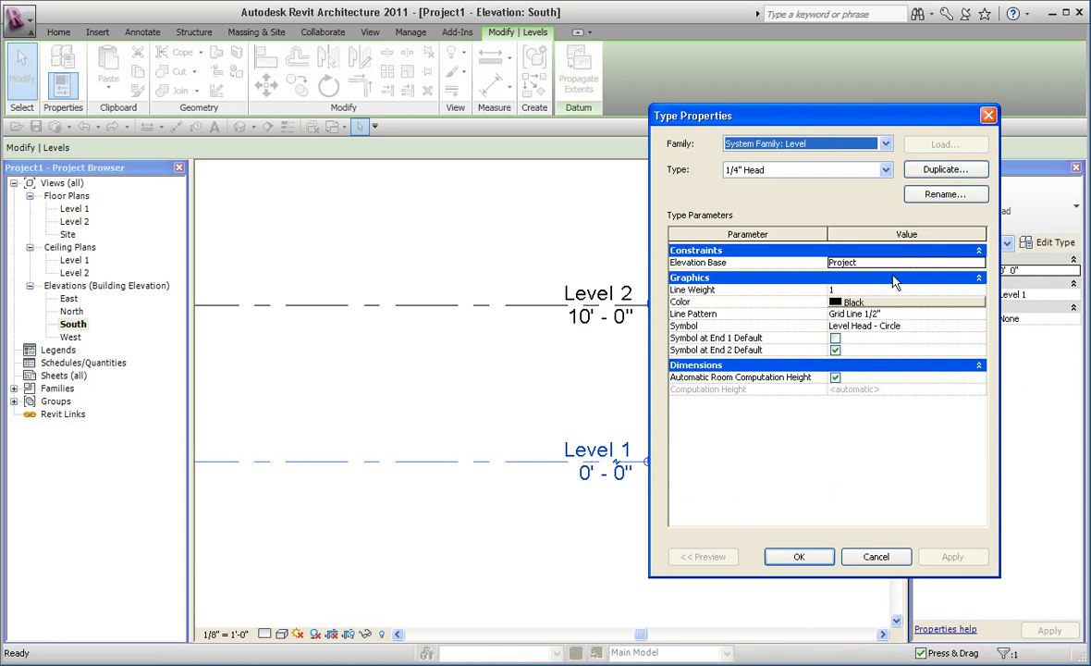
{"action": "mouse_move", "coordinate": [915, 263]}
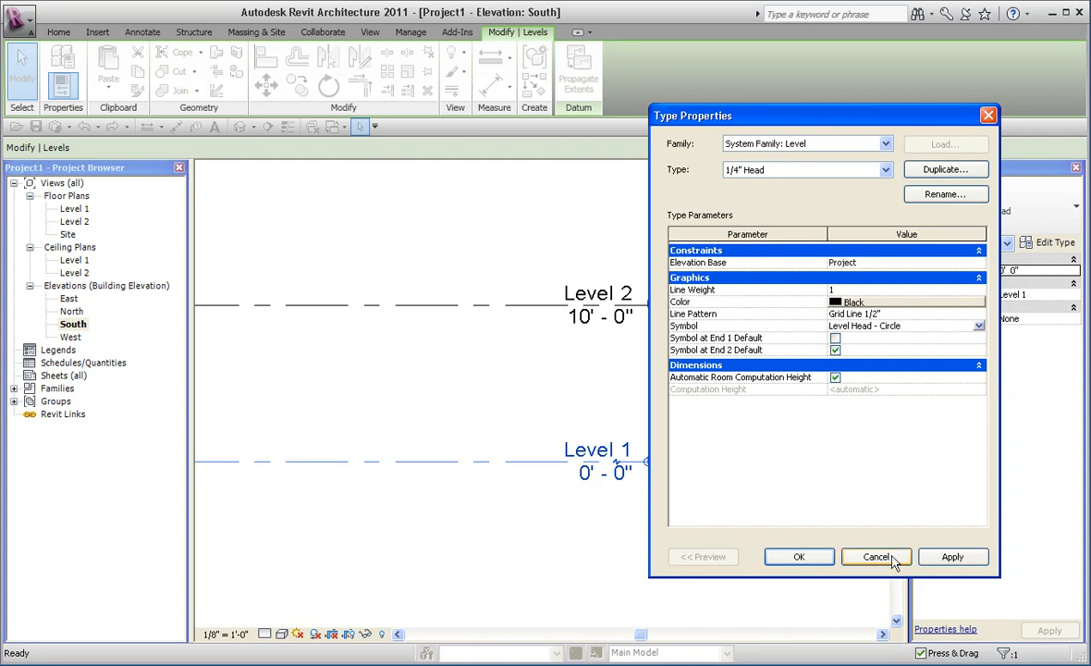
{"action": "left_click", "coordinate": [875, 555]}
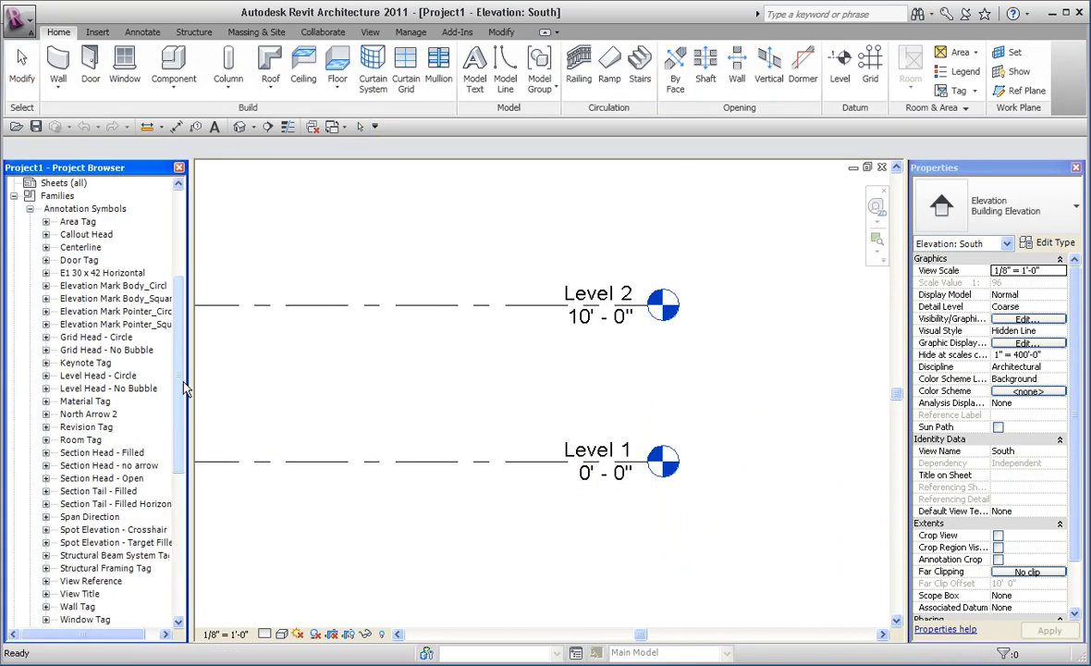
Select the Level Head - Circle family in the Project Browser and bring up its options.
{"action": "left_click", "coordinate": [98, 349]}
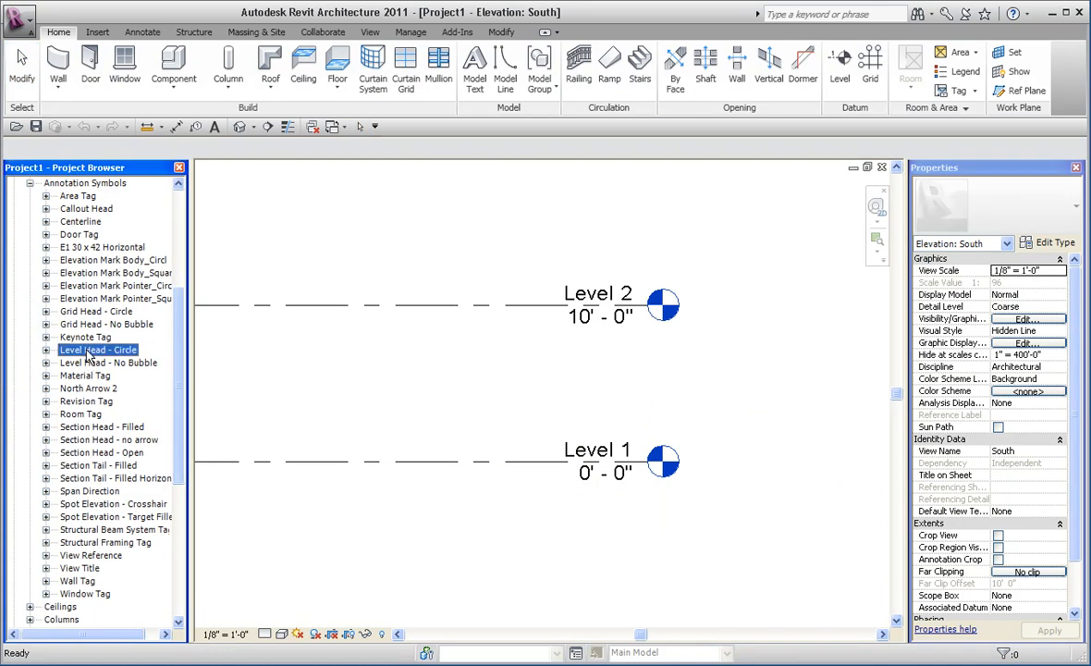
{"action": "right_click", "coordinate": [98, 350]}
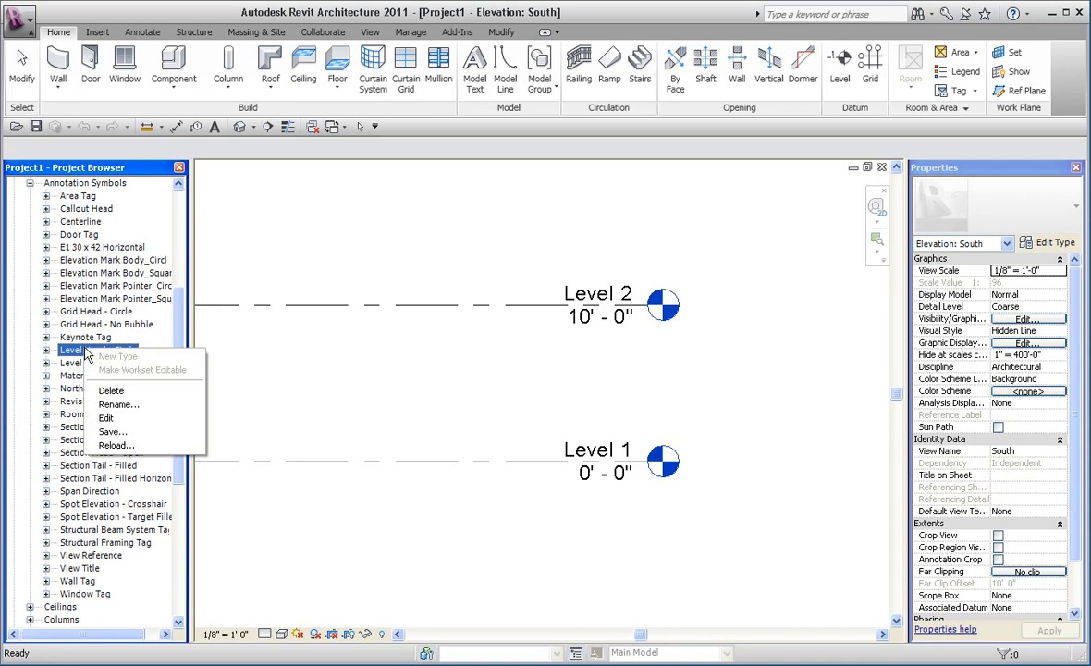
{"action": "mouse_move", "coordinate": [185, 425]}
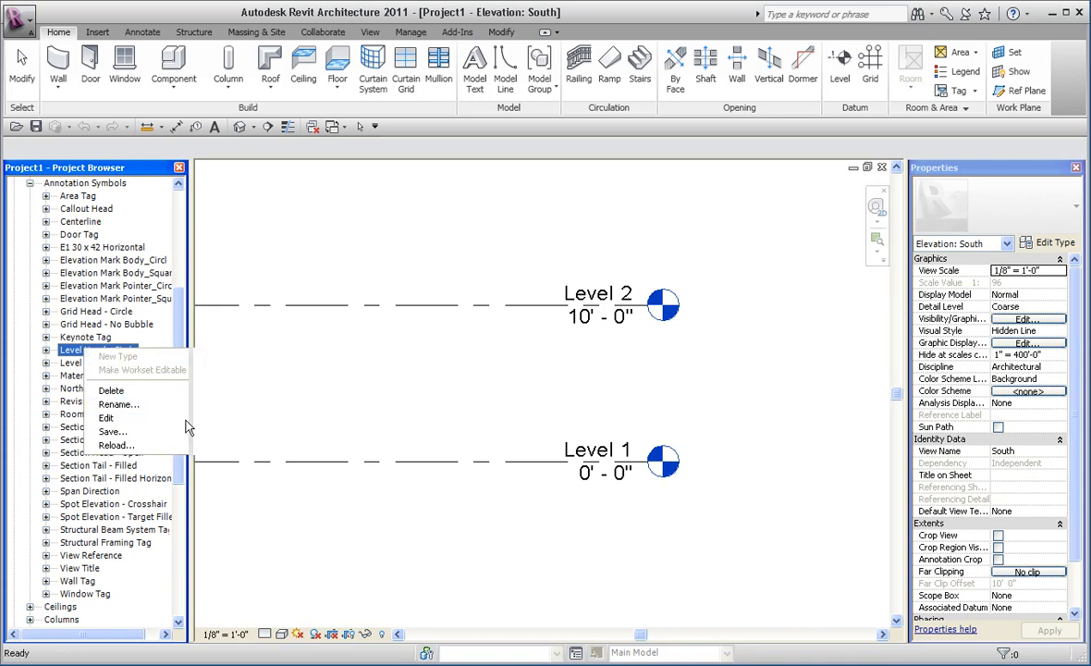
Edit the Level Head - Circle family and bring up its Elevation label's parameter settings.
{"action": "left_click", "coordinate": [105, 418]}
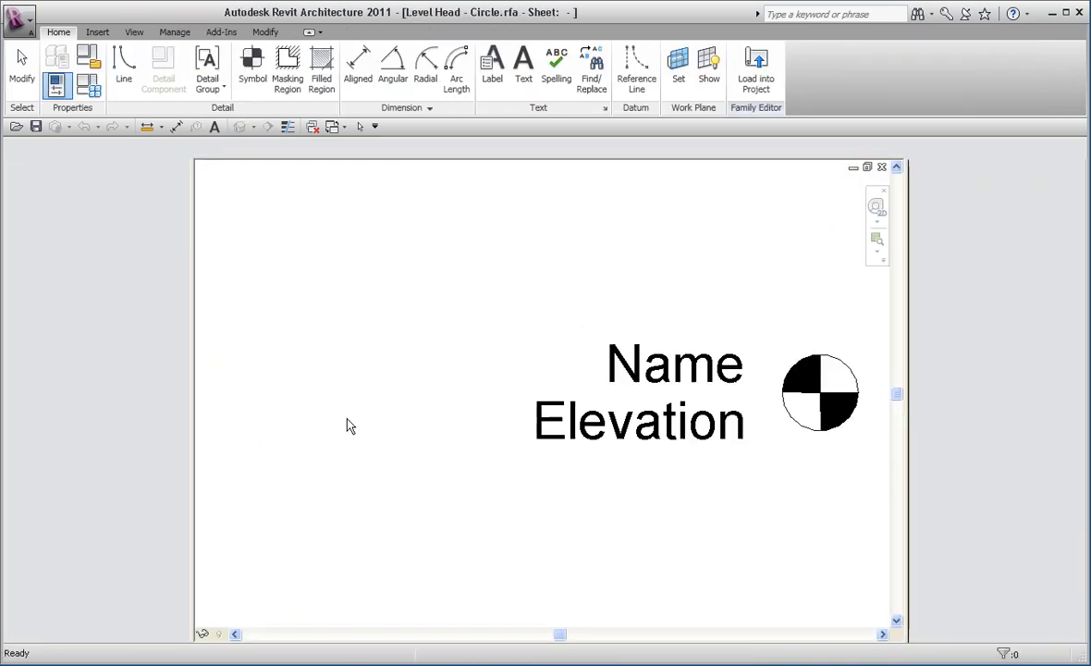
{"action": "left_click", "coordinate": [640, 422]}
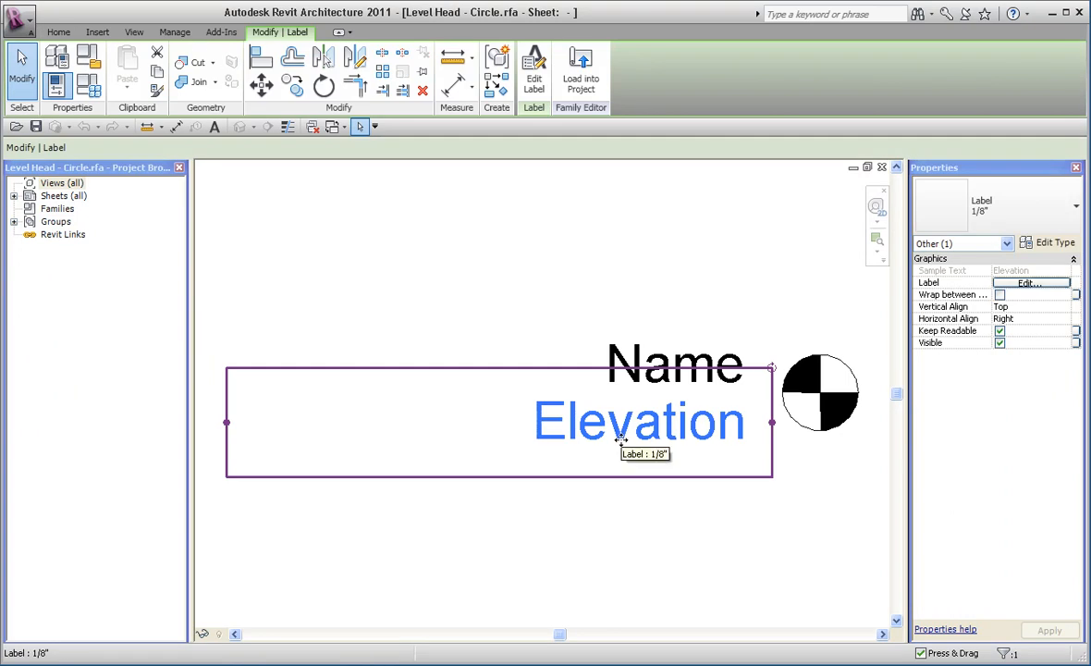
{"action": "left_click", "coordinate": [533, 70]}
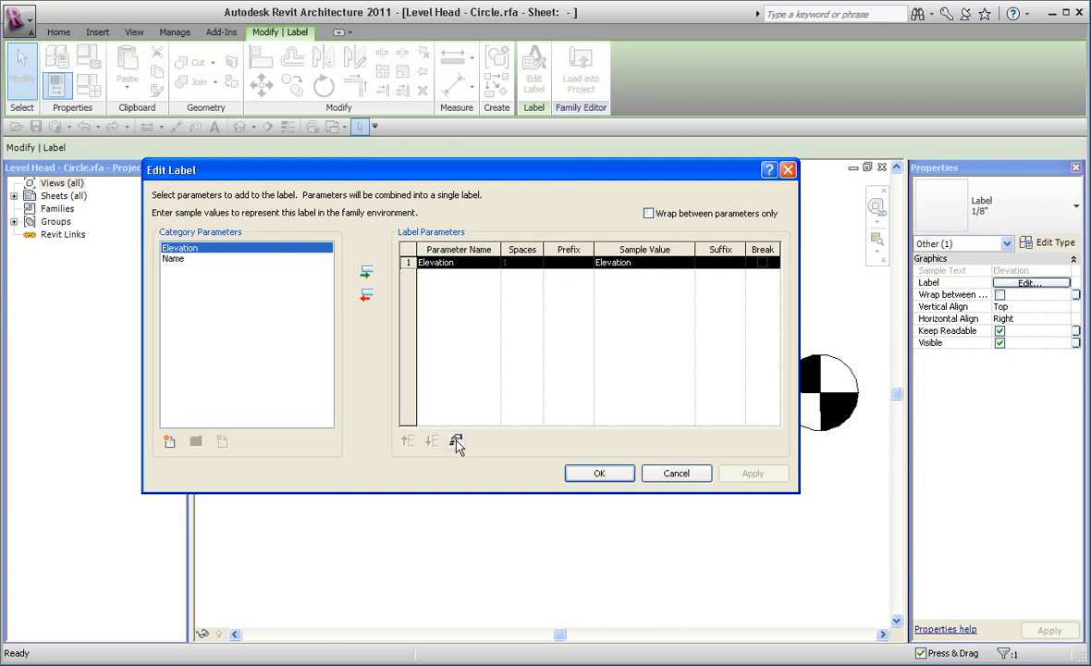
Format the Elevation label as decimal feet, 2 decimal places, foot symbol and digit grouping.
{"action": "left_click", "coordinate": [455, 440]}
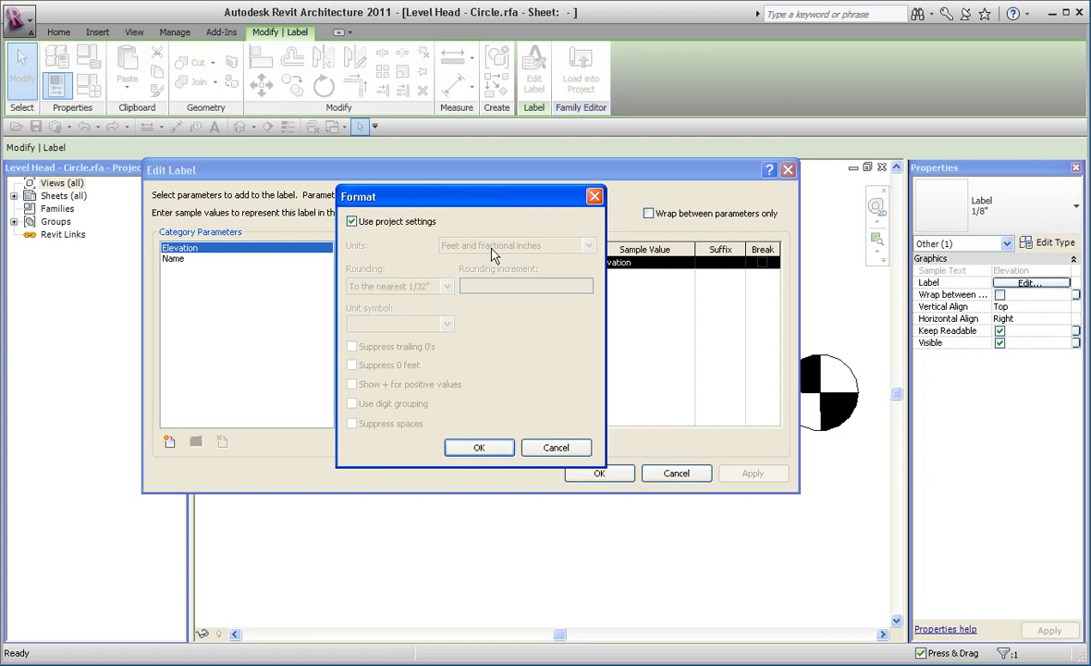
{"action": "mouse_move", "coordinate": [522, 251]}
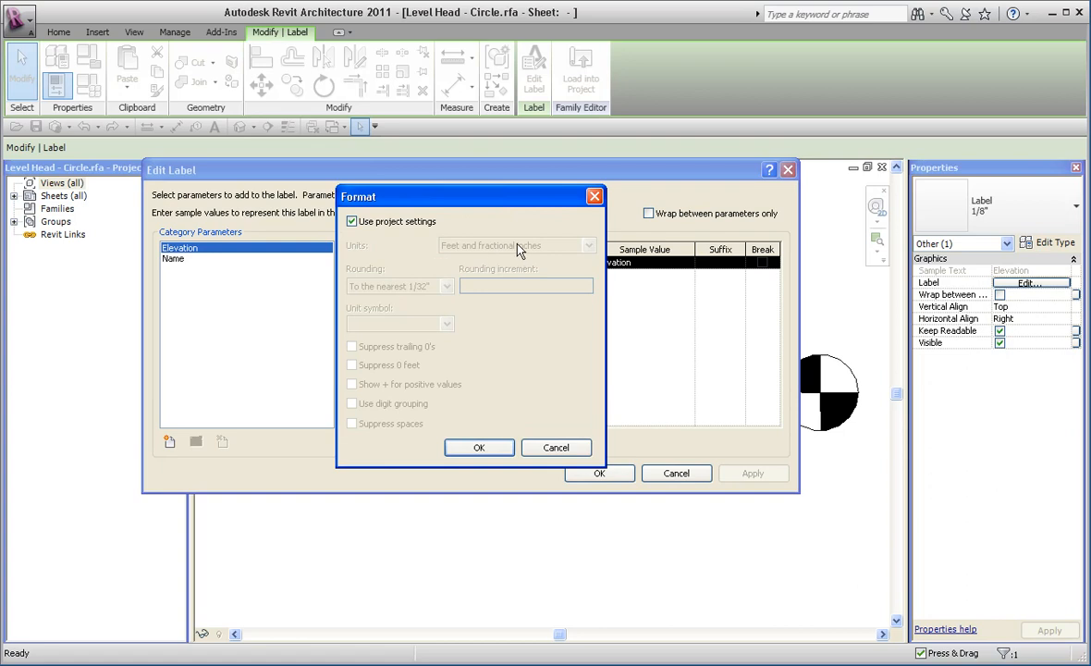
{"action": "left_click", "coordinate": [351, 222]}
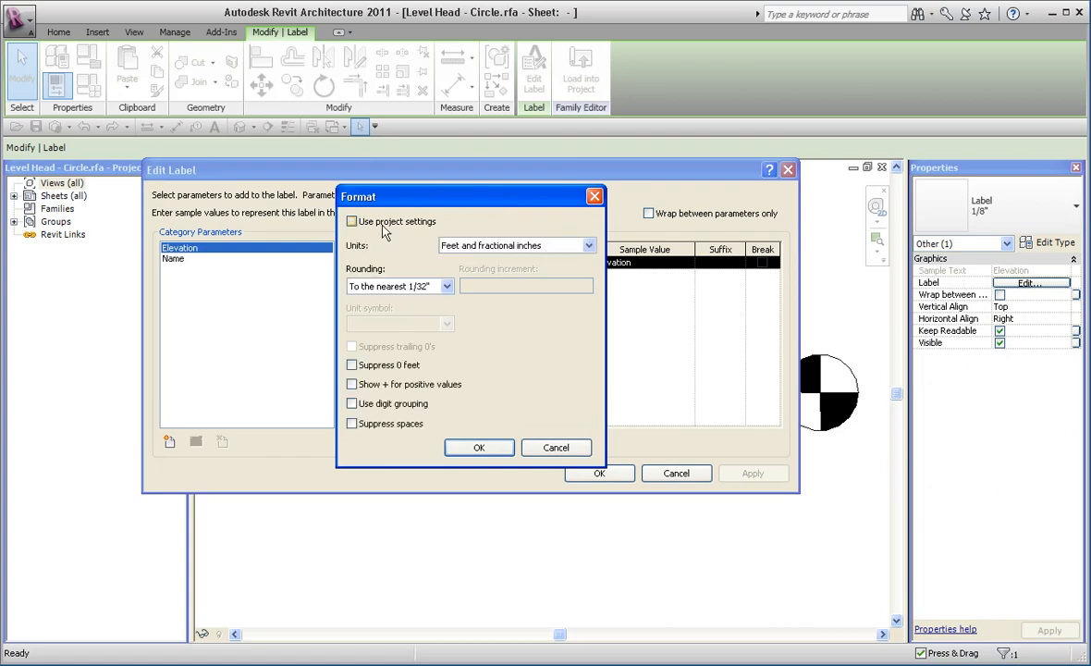
{"action": "left_click", "coordinate": [589, 244]}
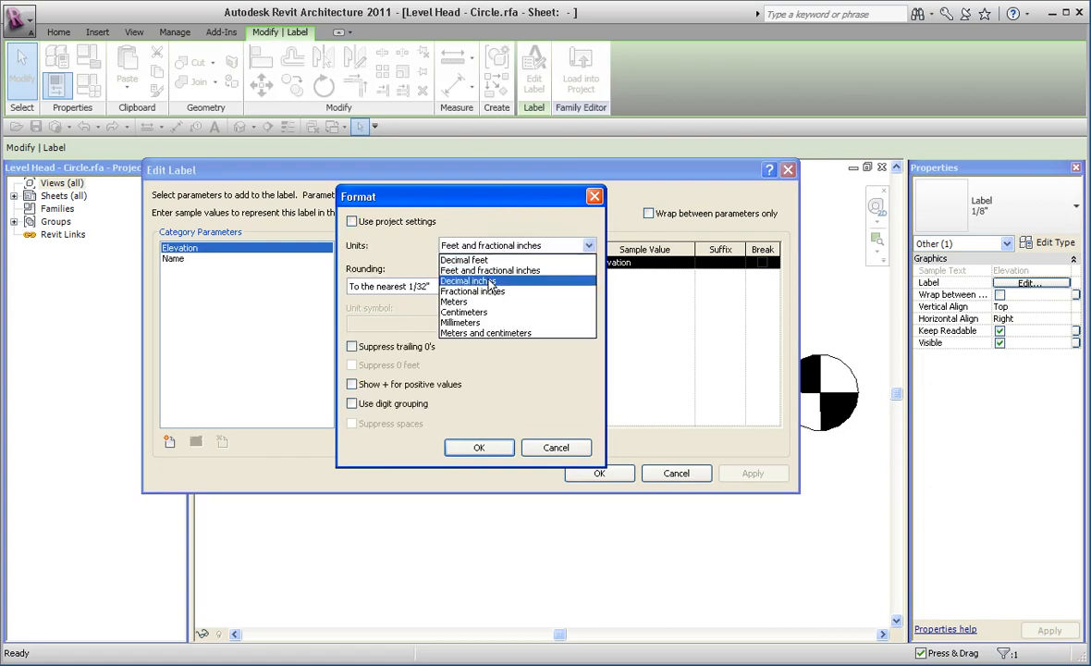
{"action": "left_click", "coordinate": [464, 259]}
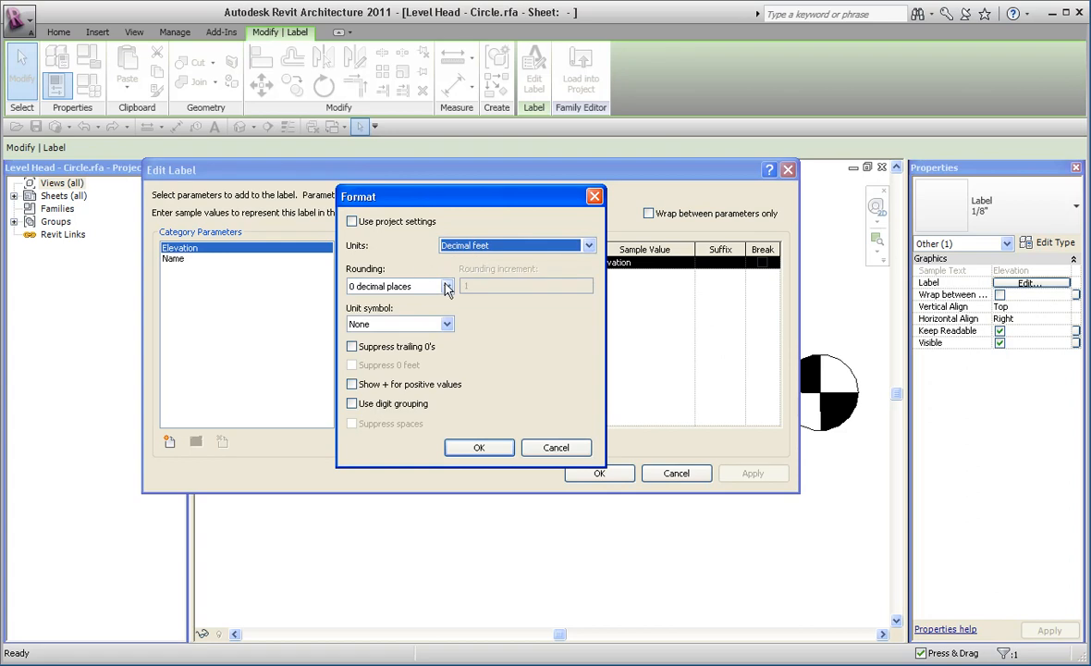
{"action": "left_click", "coordinate": [444, 285]}
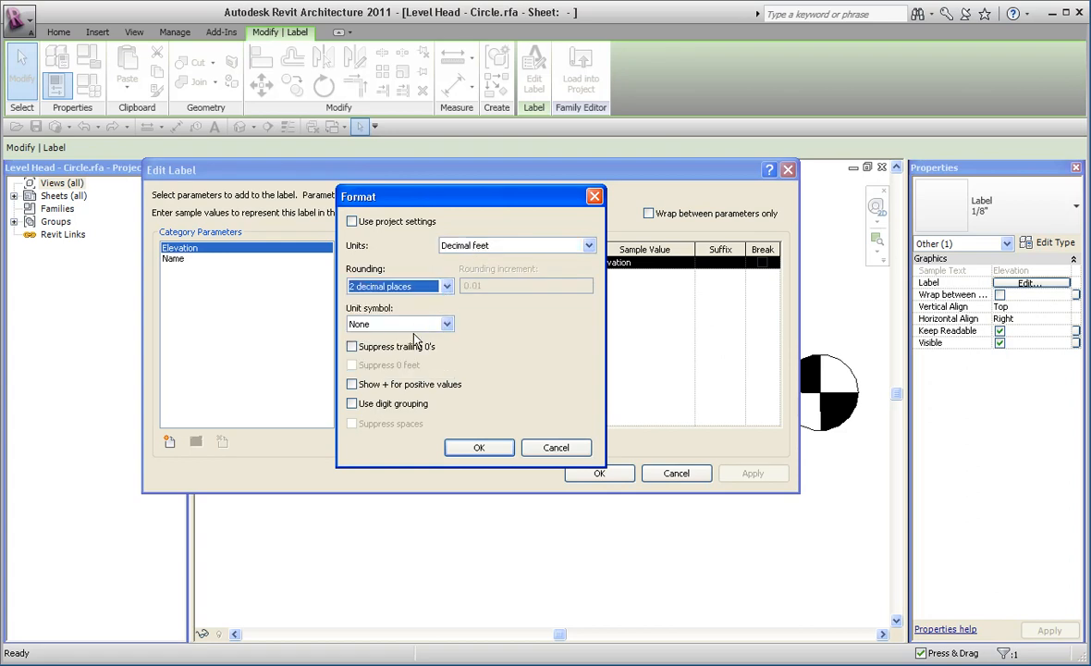
{"action": "left_click", "coordinate": [445, 323]}
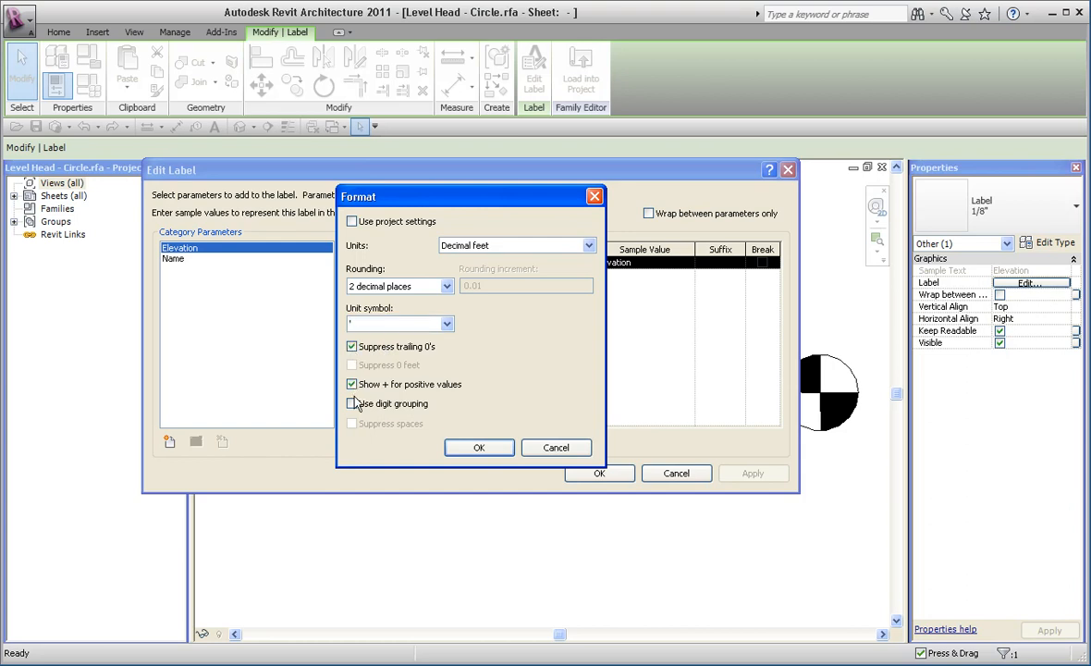
{"action": "left_click", "coordinate": [352, 403]}
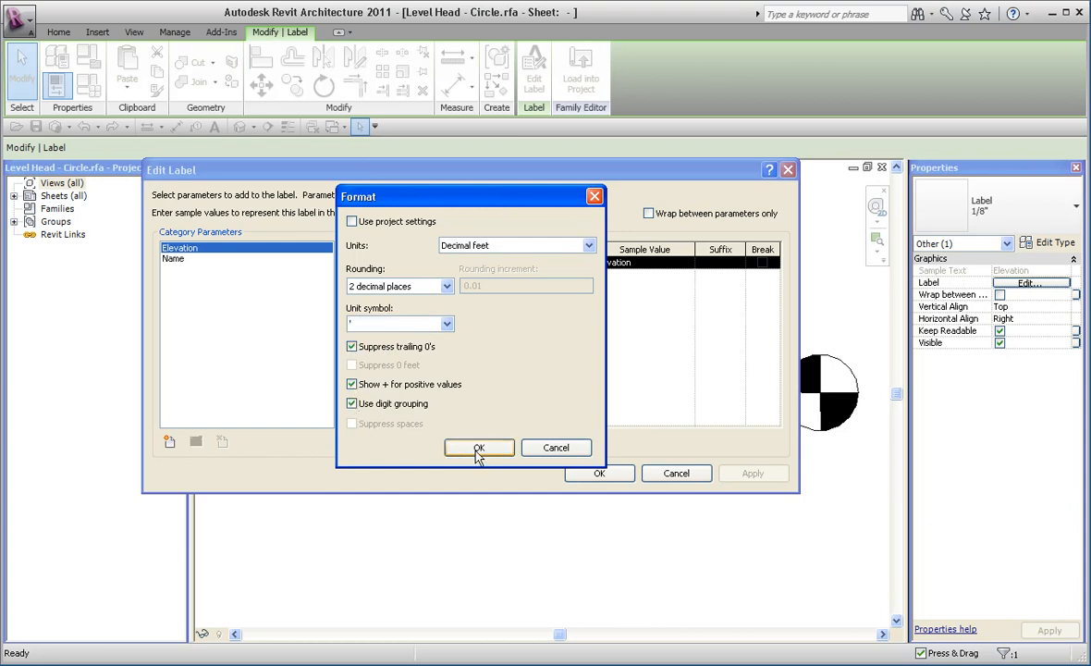
{"action": "left_click", "coordinate": [479, 448]}
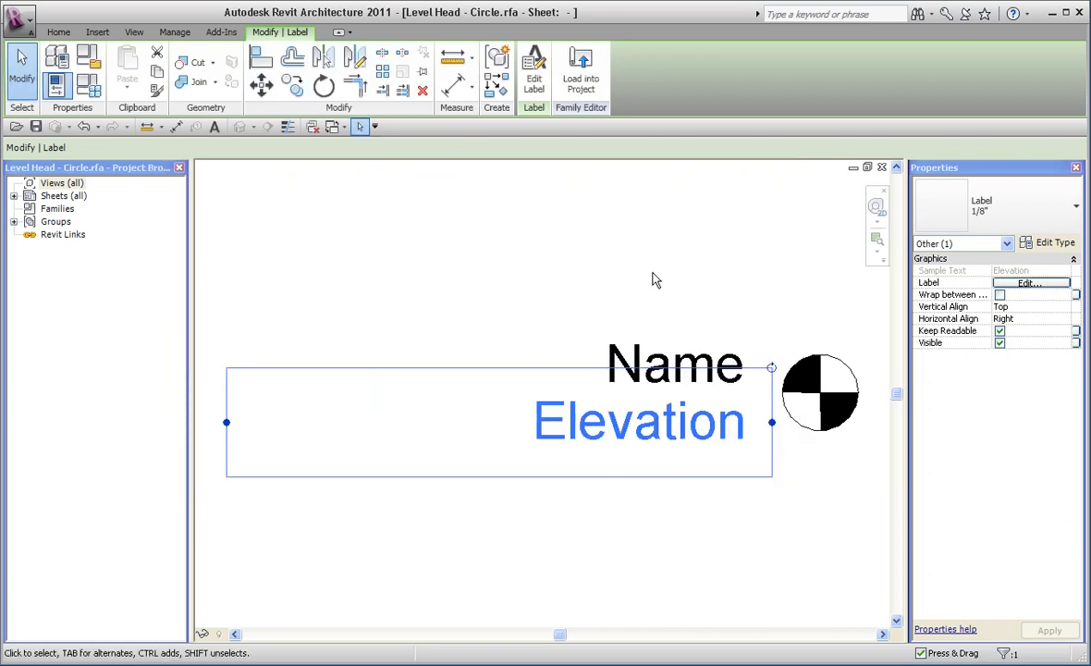
{"action": "mouse_move", "coordinate": [581, 65]}
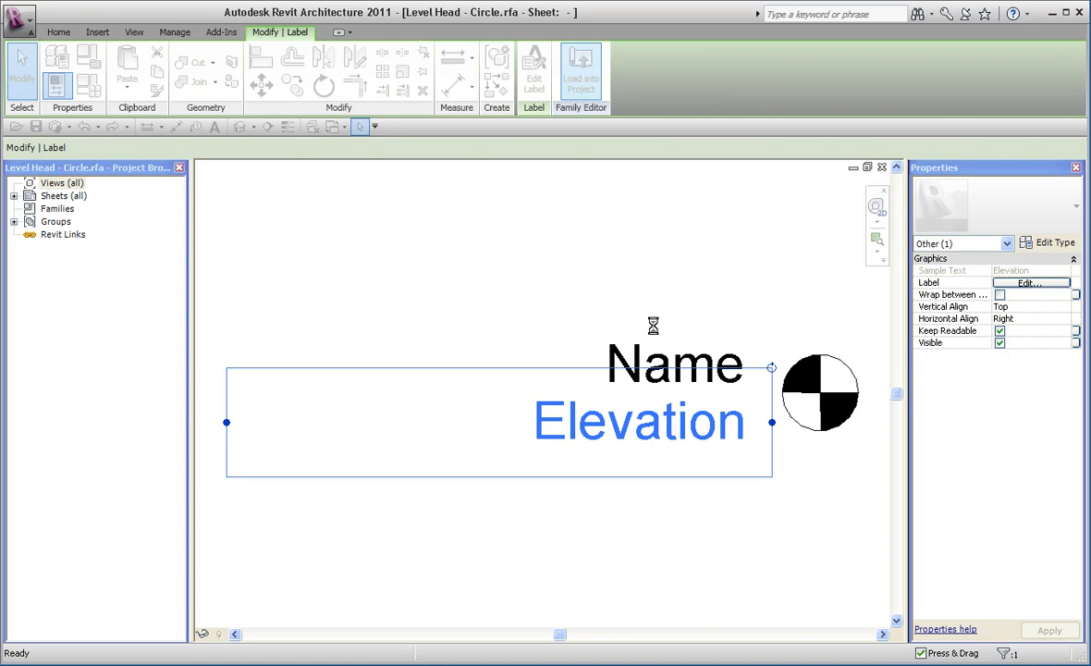
Load the edited level head family into Project1.
{"action": "left_click", "coordinate": [581, 70]}
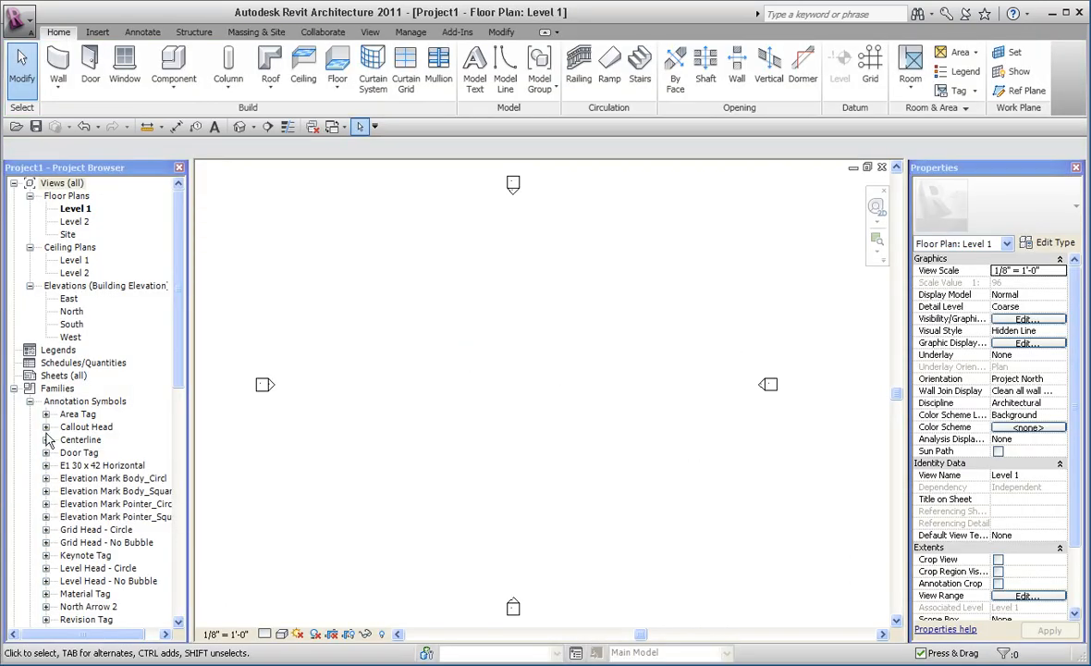
Show the South elevation, where level heads now read +10.8' and +0', and edit a level's elevation.
{"action": "double_click", "coordinate": [72, 324]}
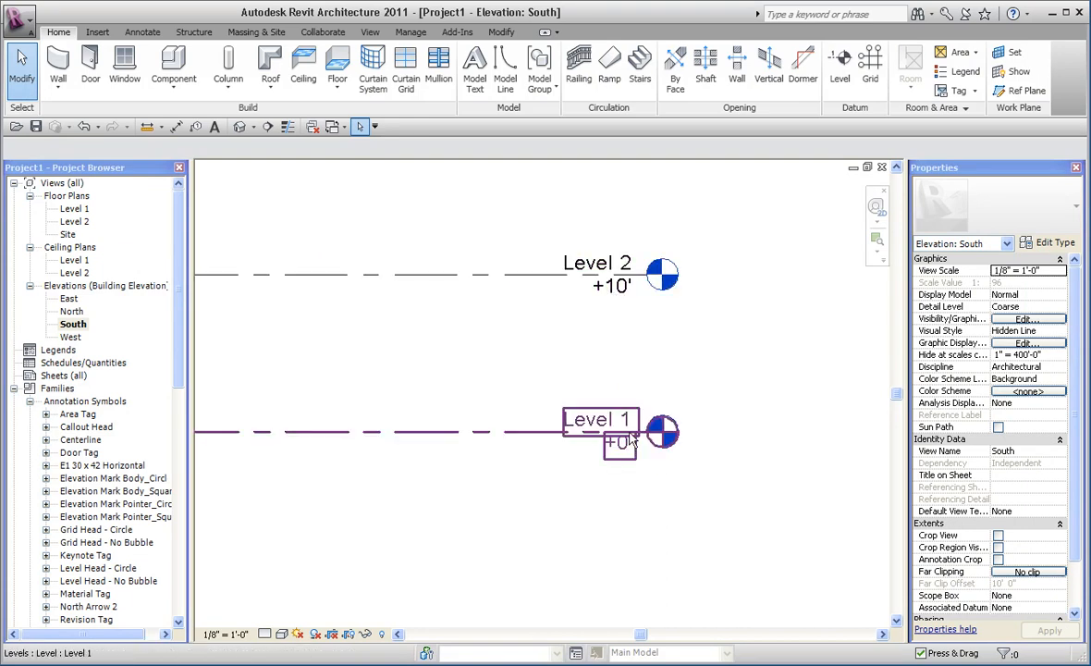
{"action": "double_click", "coordinate": [599, 272]}
{"action": "type", "text": ".8"}
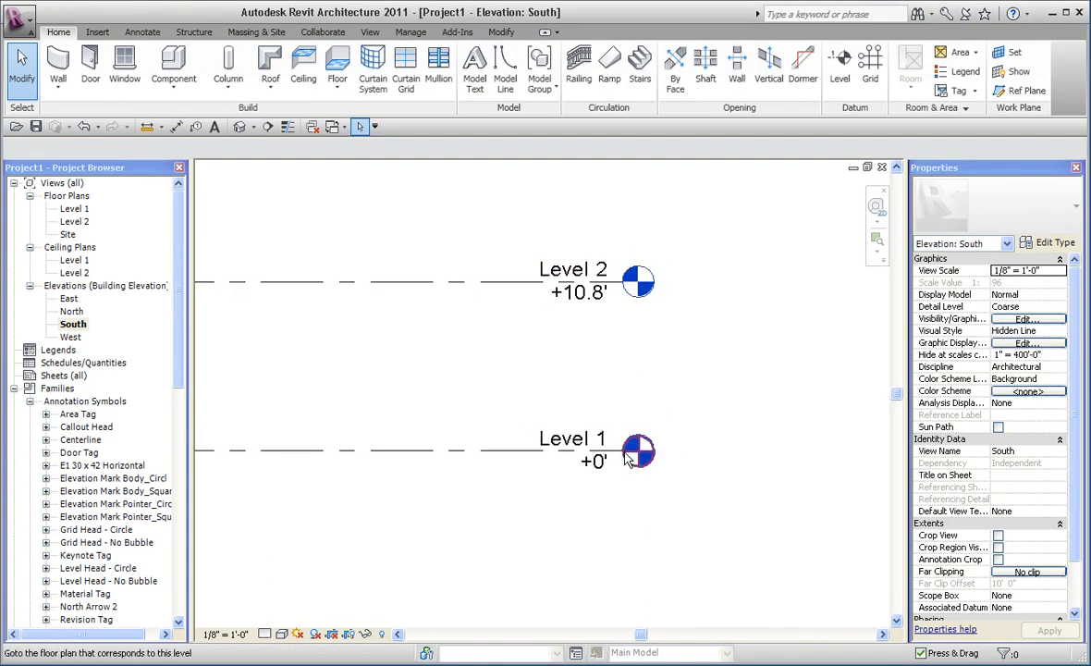
{"action": "left_click", "coordinate": [592, 451]}
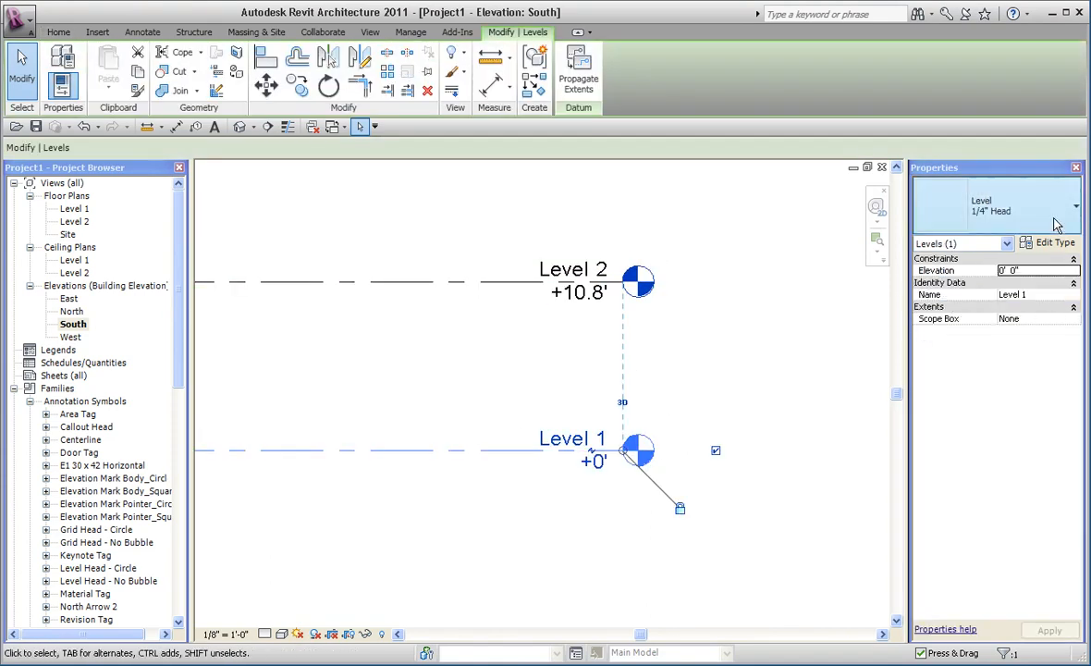
{"action": "left_click", "coordinate": [1054, 242]}
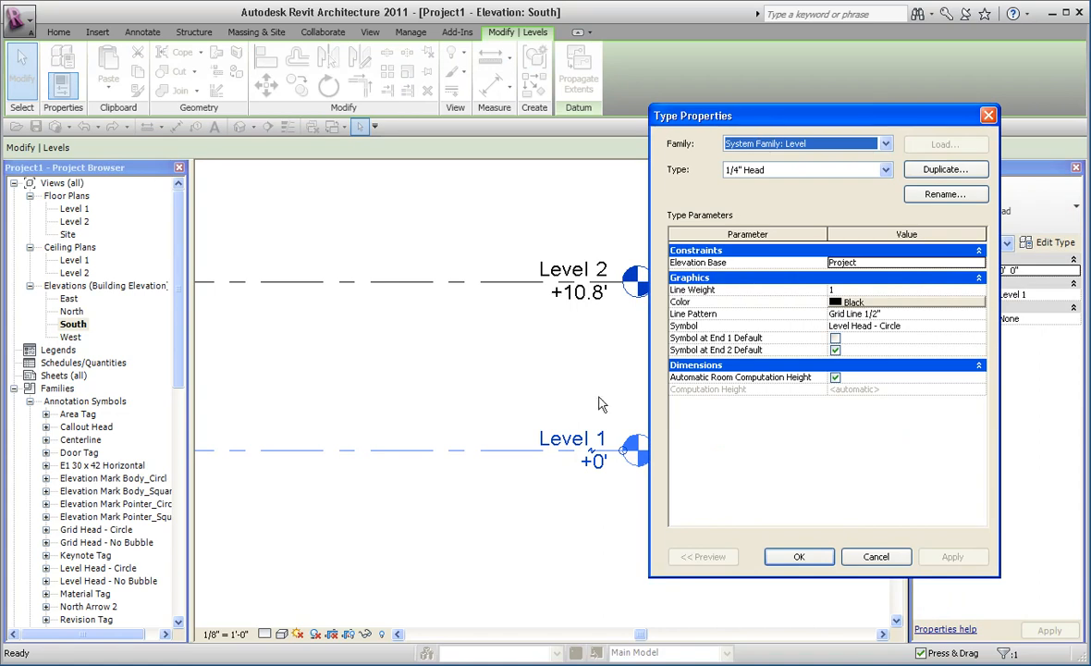
{"action": "left_click", "coordinate": [981, 326]}
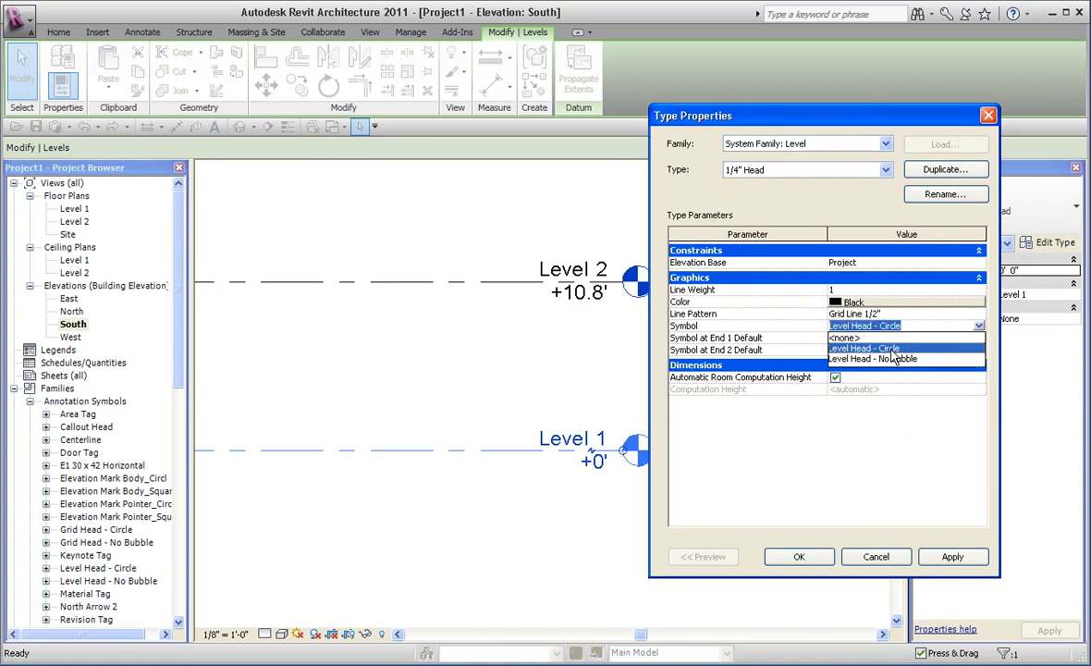
{"action": "left_click", "coordinate": [866, 348]}
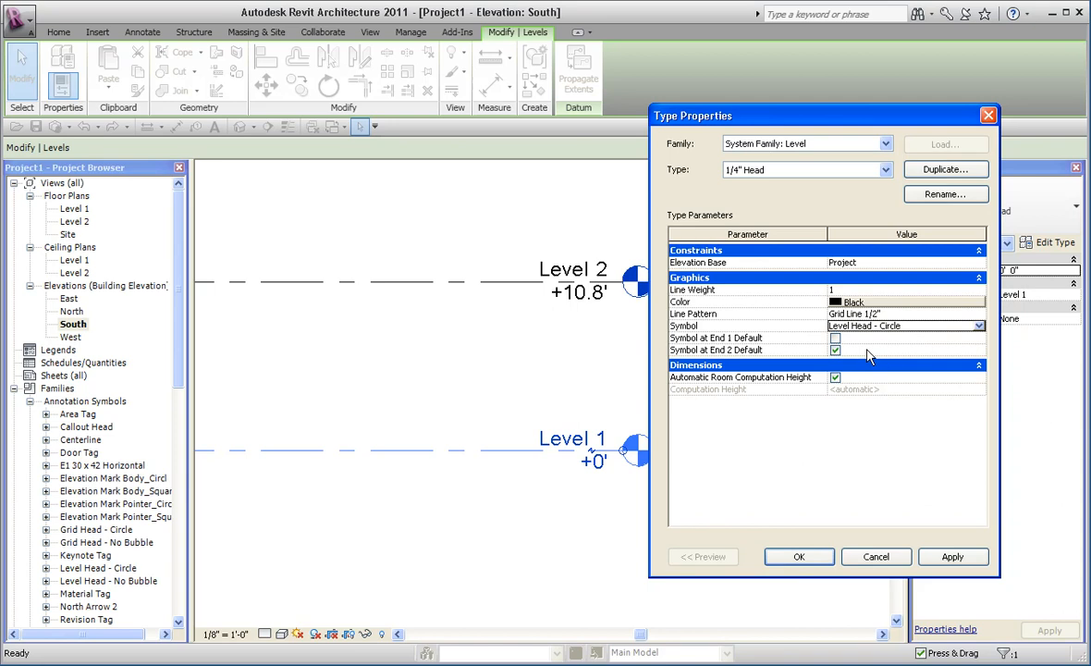
{"action": "left_click", "coordinate": [799, 555]}
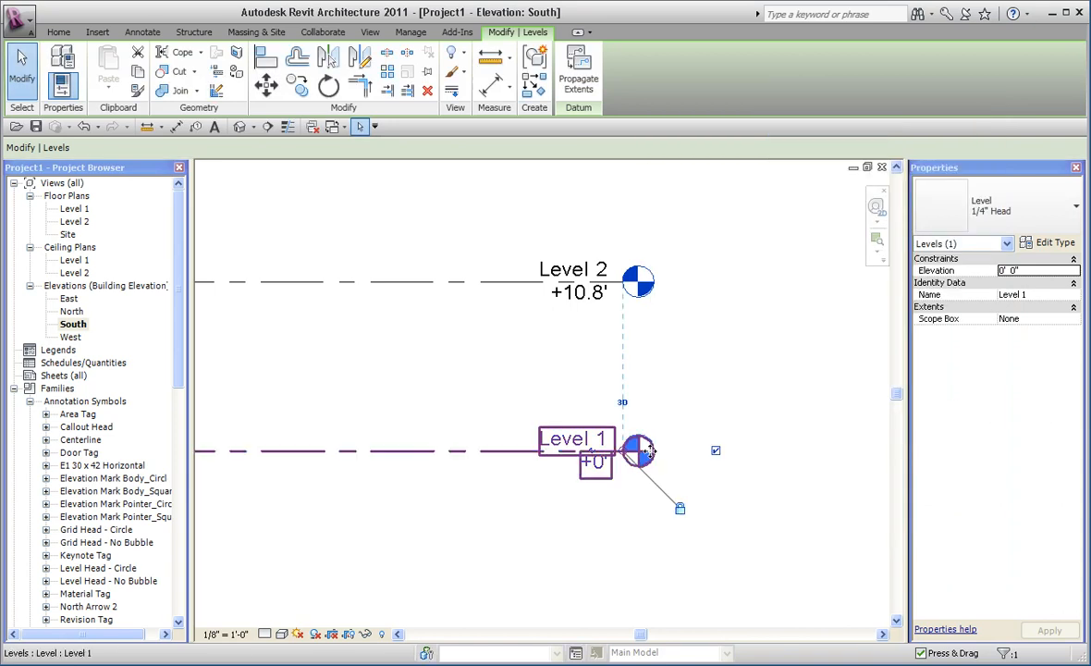
{"action": "left_click", "coordinate": [712, 375]}
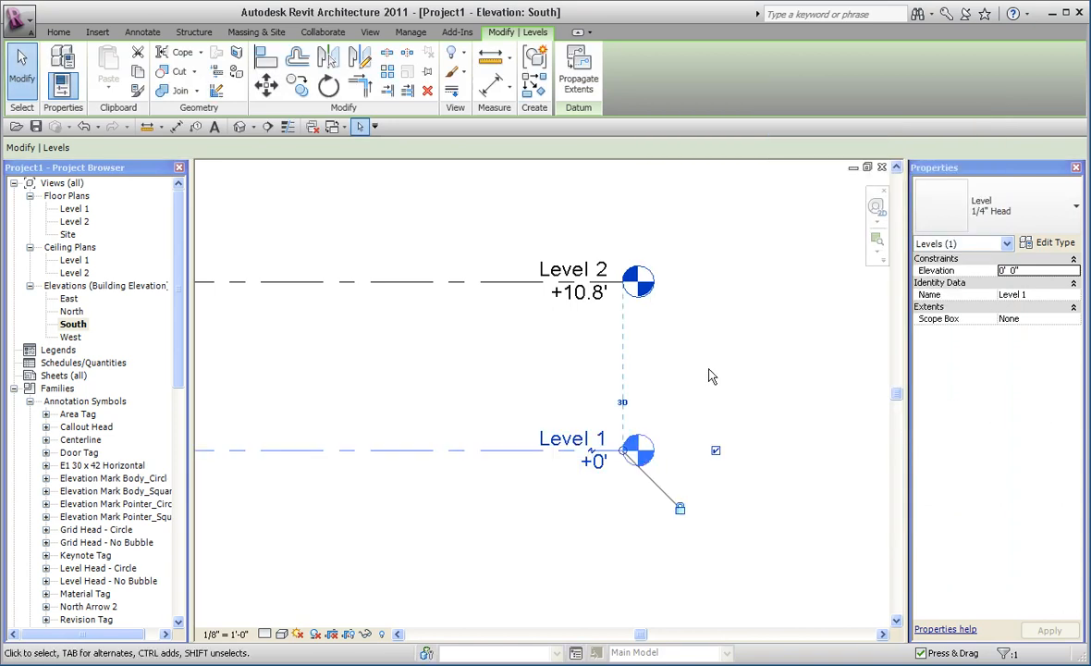